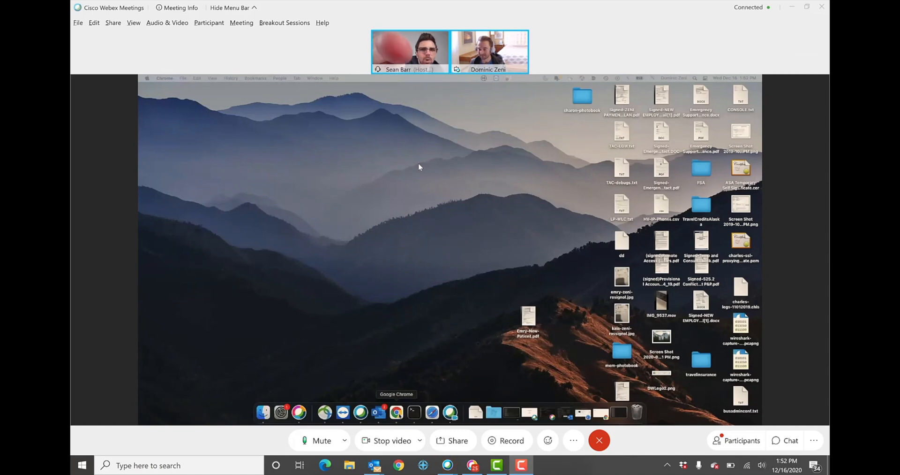
# - Bring the Identity Services Engine browser window forward from the Dock's Chrome window list
pyautogui.rightClick(397, 412)
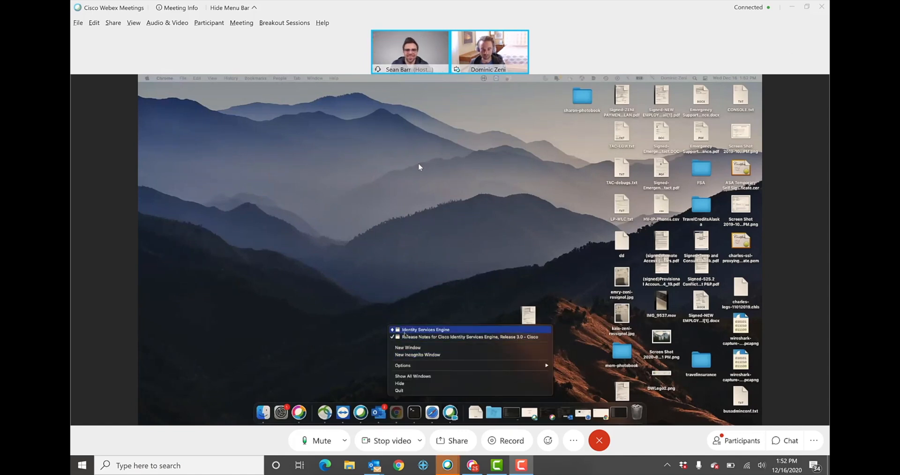
pyautogui.click(426, 329)
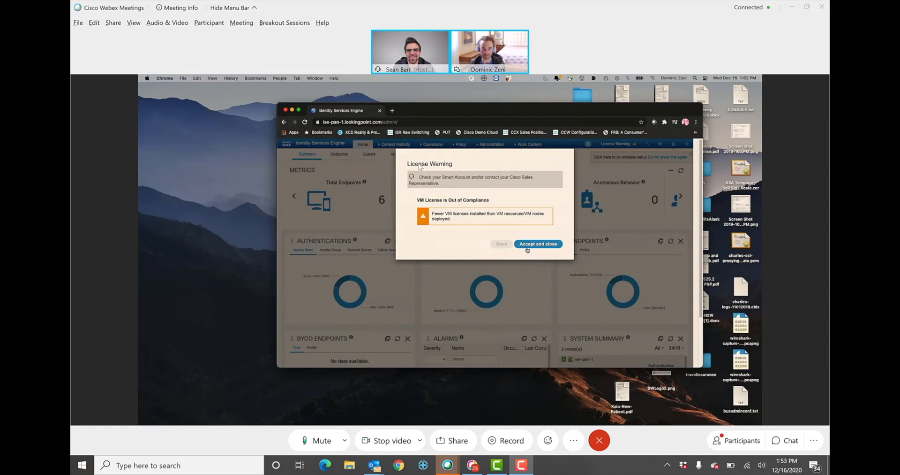
# - Accept the licence warning and browse the Help, Work Centers and Context Visibility menus
pyautogui.click(538, 244)
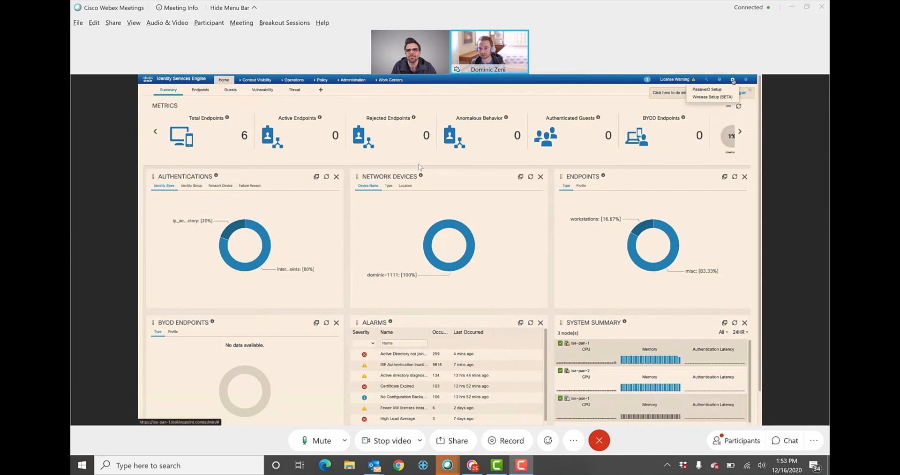
pyautogui.click(707, 79)
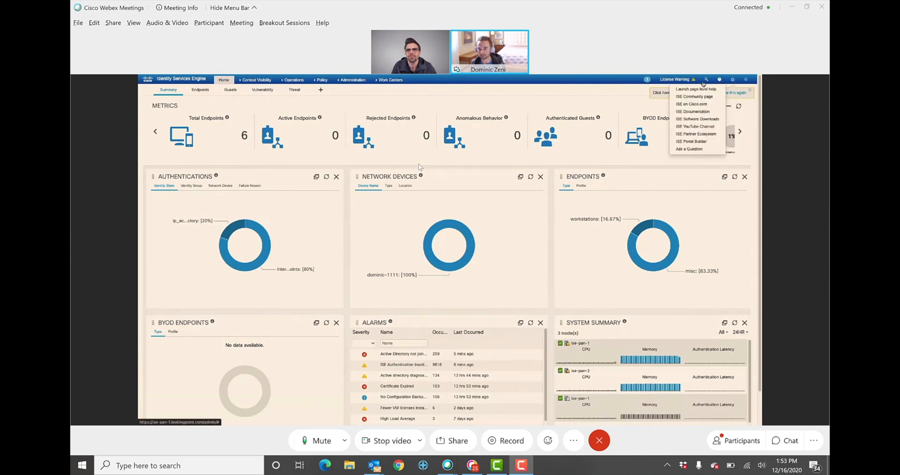
pyautogui.click(390, 80)
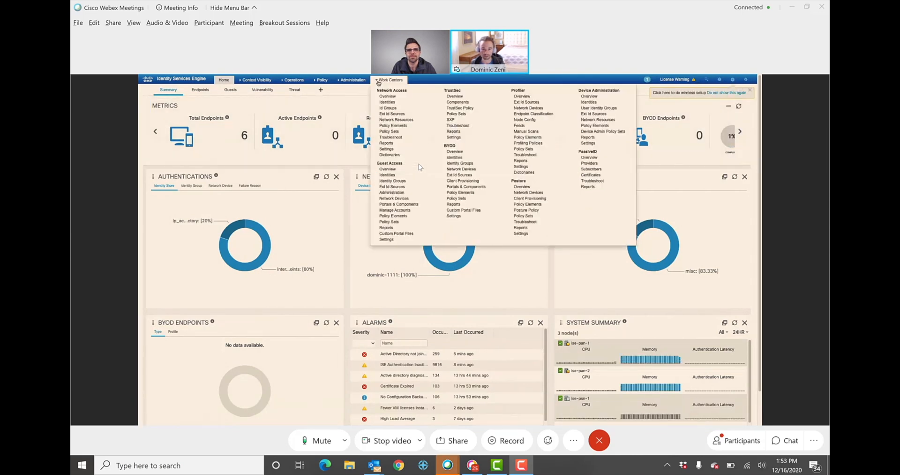
pyautogui.click(255, 80)
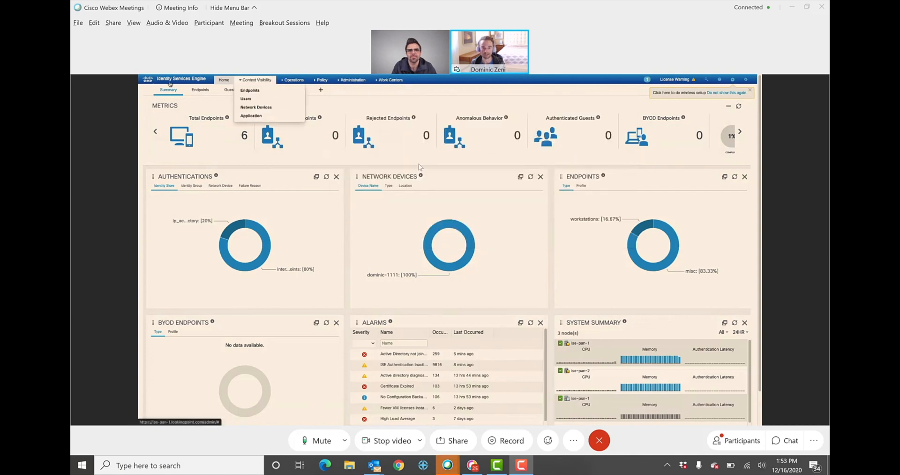
pyautogui.click(254, 80)
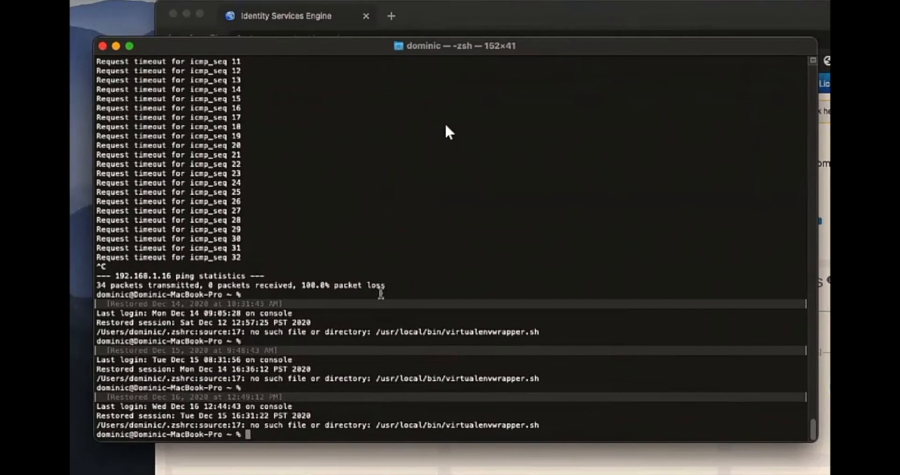
# - Open an SSH session as admin to ise-pan-1.lookingpoint.com and authenticate
pyautogui.write('ssh orionncm@172.19.0.5')
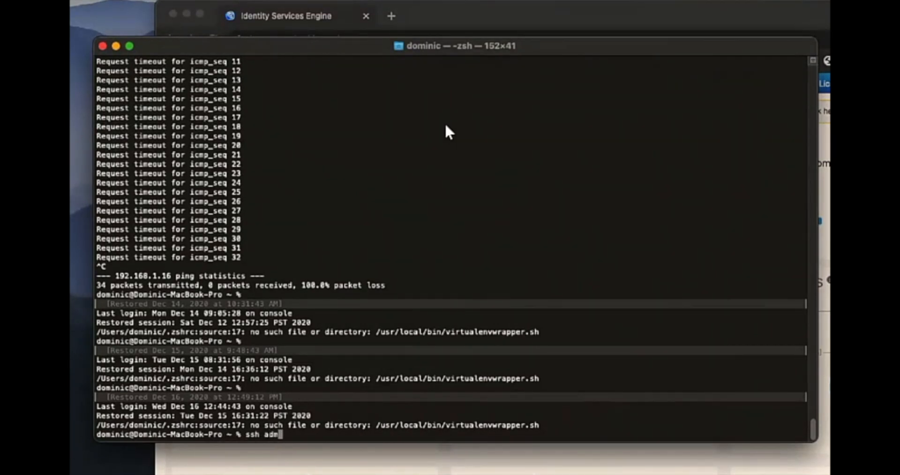
pyautogui.write('in@loo')
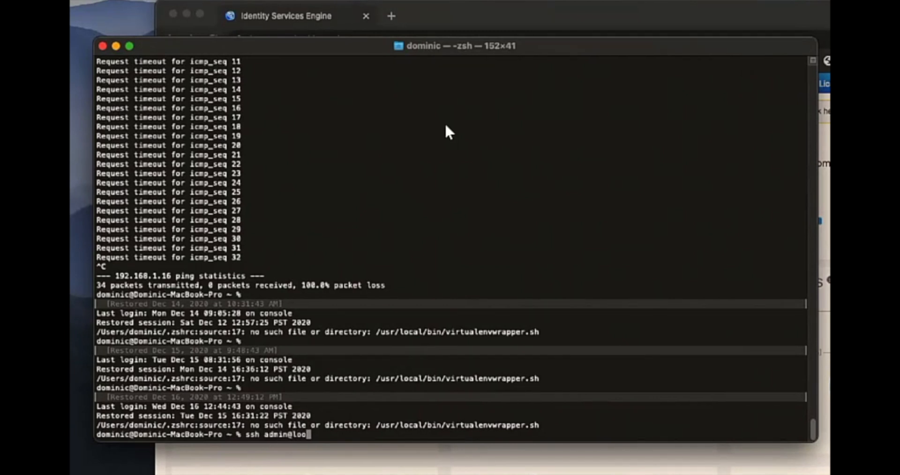
pyautogui.write('ise-p')
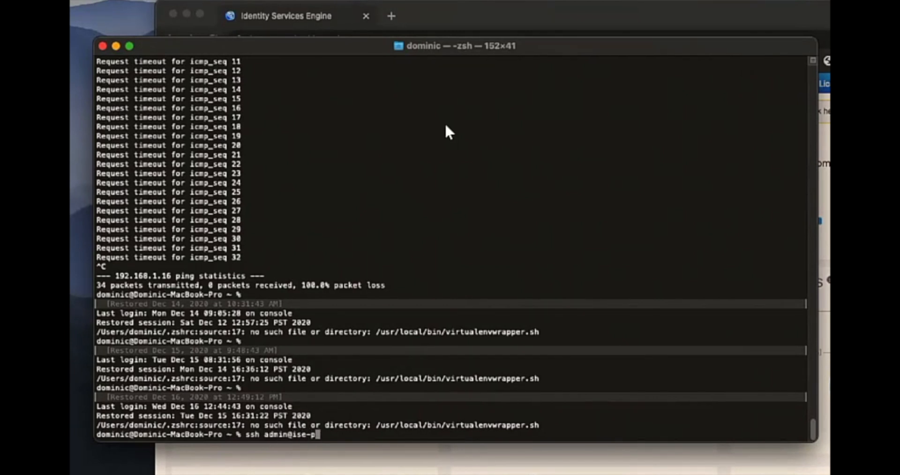
pyautogui.write('an-1.loc')
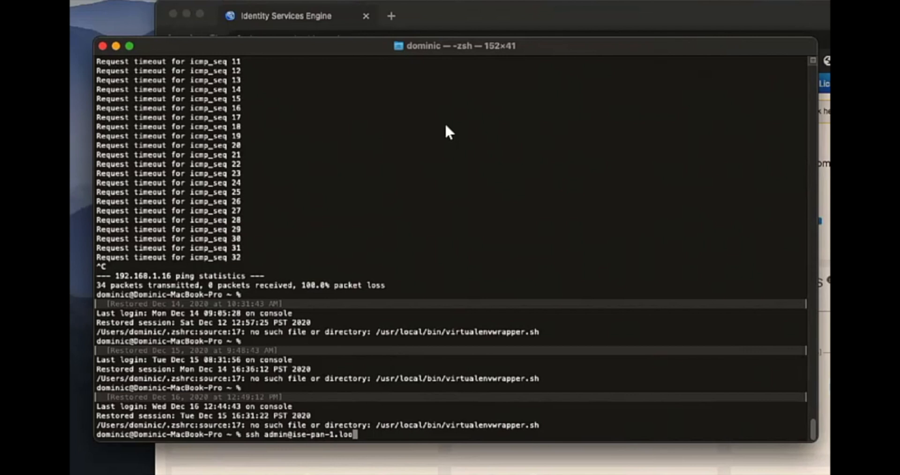
pyautogui.write('kingpoint.com')
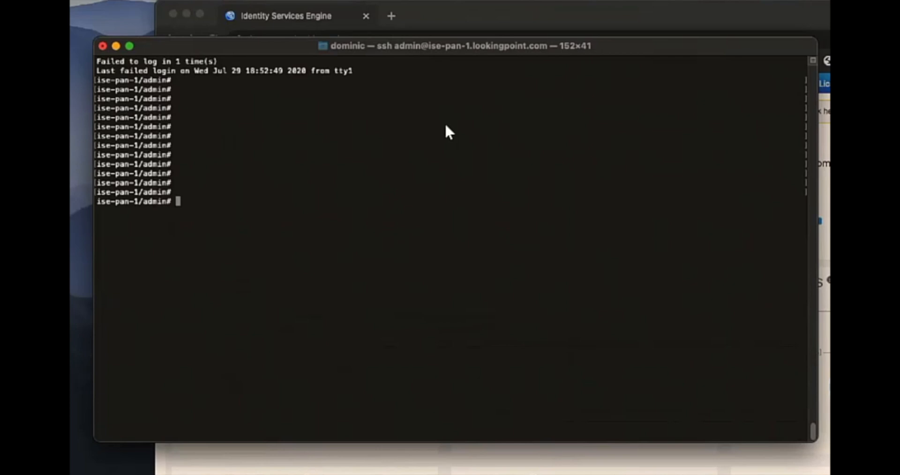
# - Run show running-config, highlight the gateway, NTP and admin lines, and page to the prompt
pyautogui.write('show running-config')
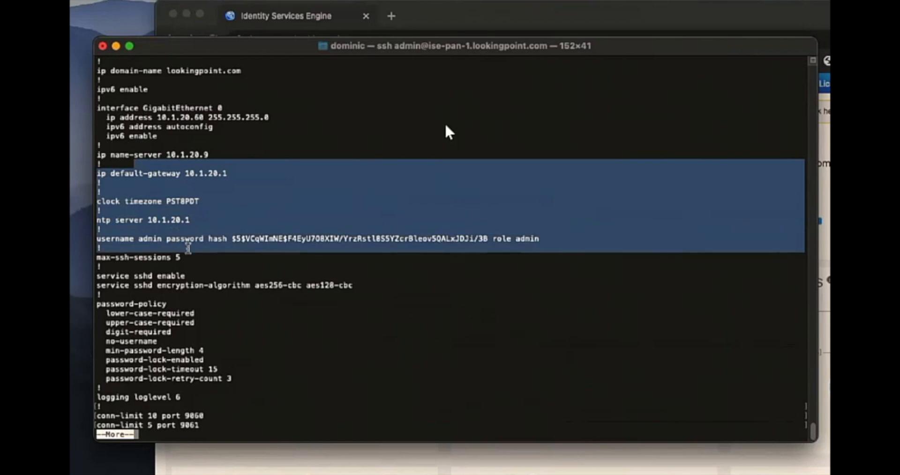
pyautogui.moveTo(188, 248); pyautogui.dragTo(280, 331)
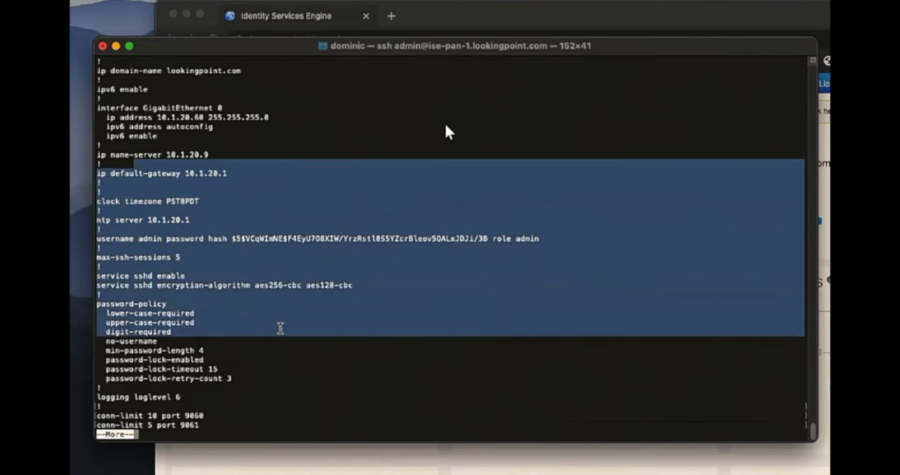
pyautogui.scroll(-3)
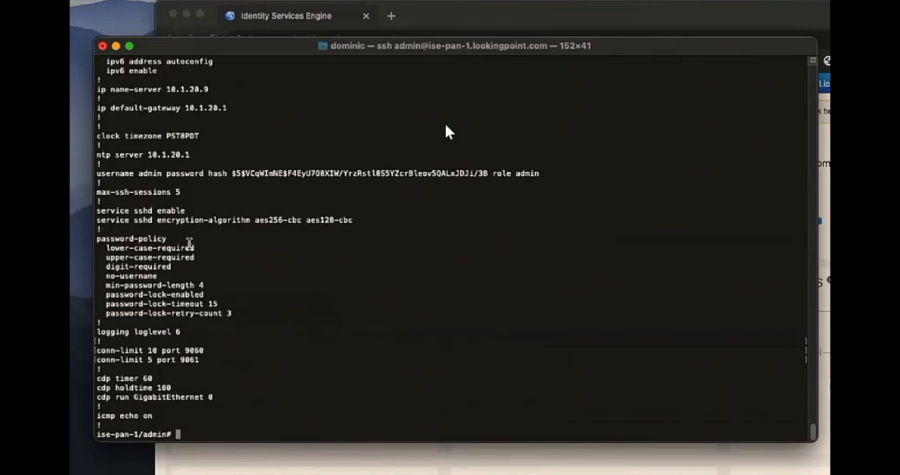
pyautogui.write('show')
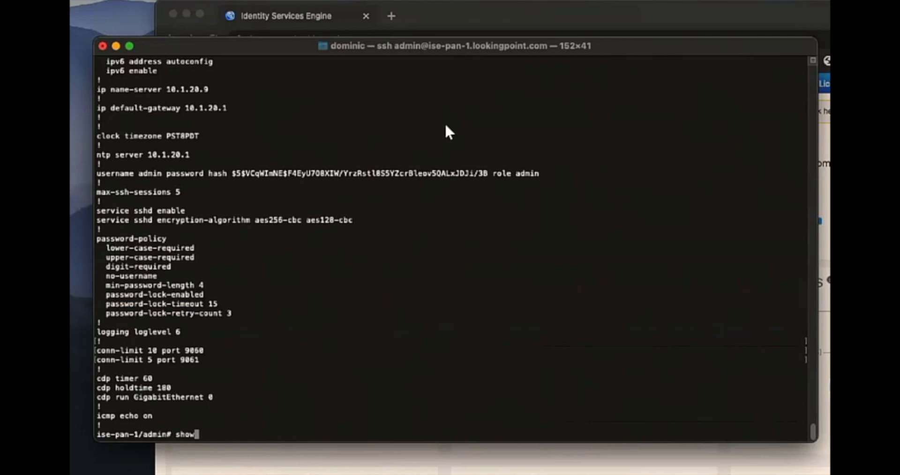
# - Query the ISE application version (2.4.0.357) with show application version ise
pyautogui.write('application')
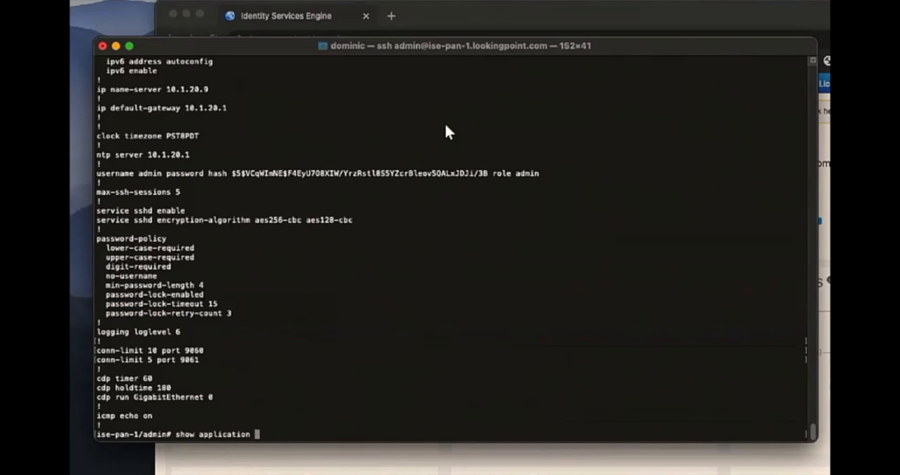
pyautogui.write('s')
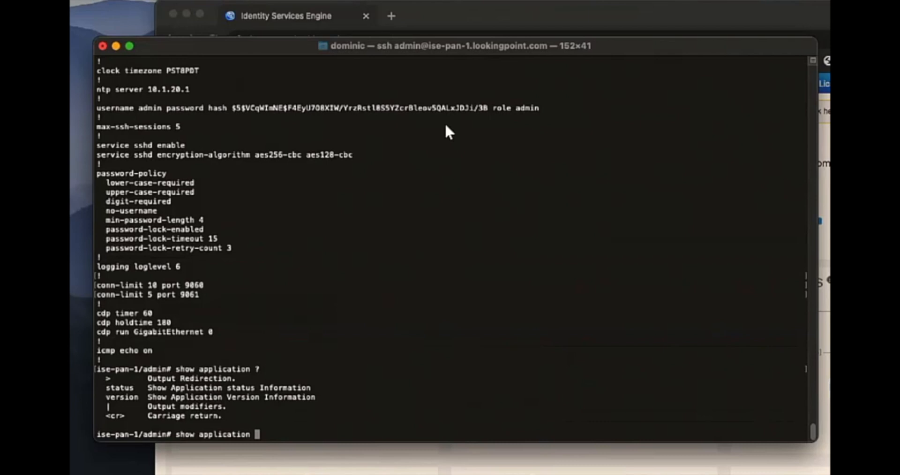
pyautogui.write('version ise')
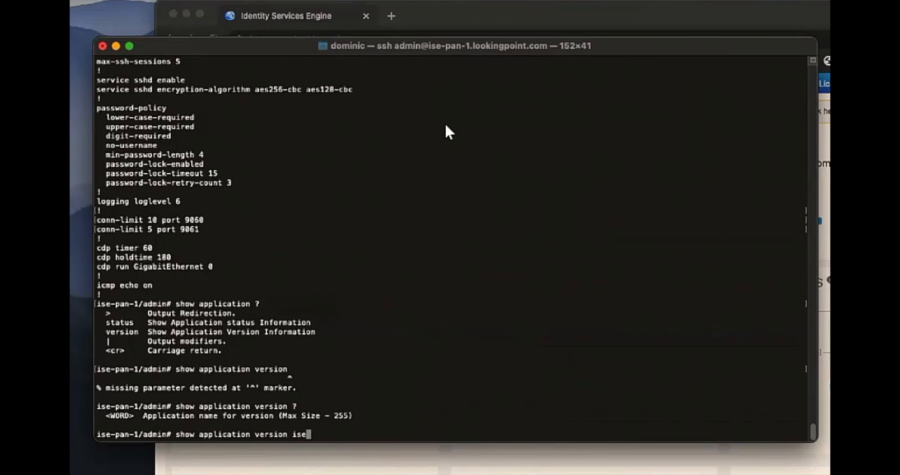
pyautogui.press('backspace')
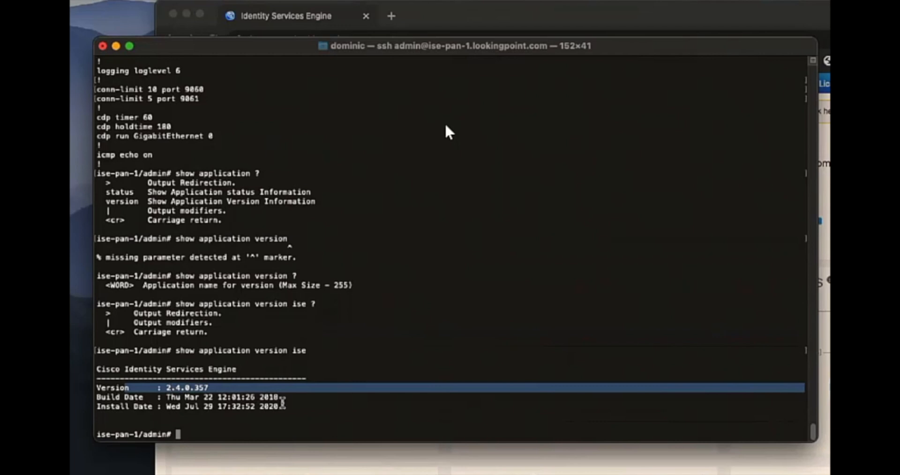
# - List every ISE process and its running or disabled state with show application status ise
pyautogui.write('show application version')
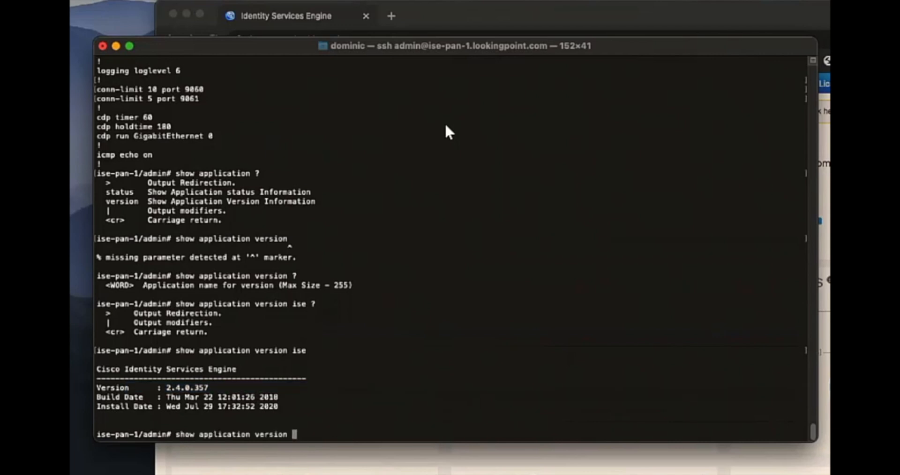
pyautogui.write('stat')
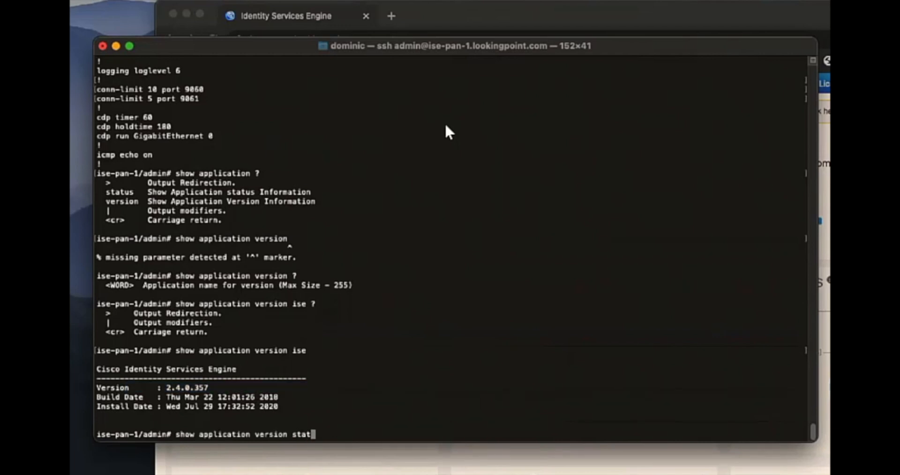
pyautogui.write('us ise')
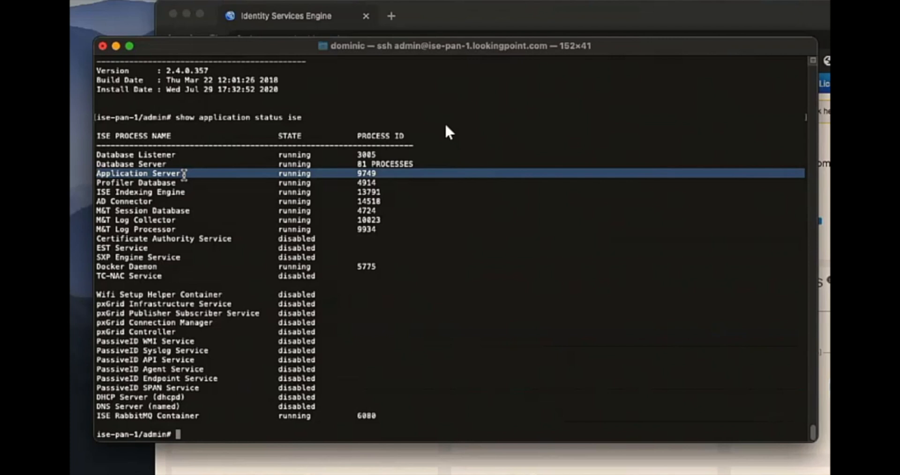
pyautogui.moveTo(216, 195)
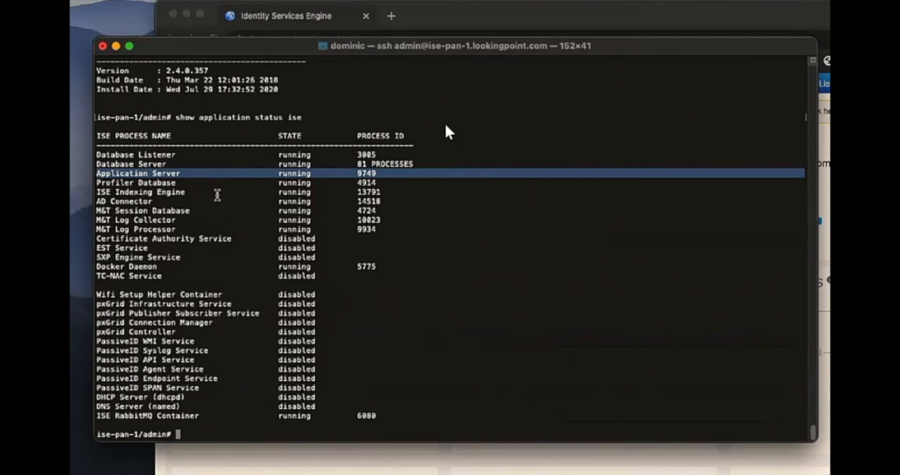
pyautogui.moveTo(211, 179)
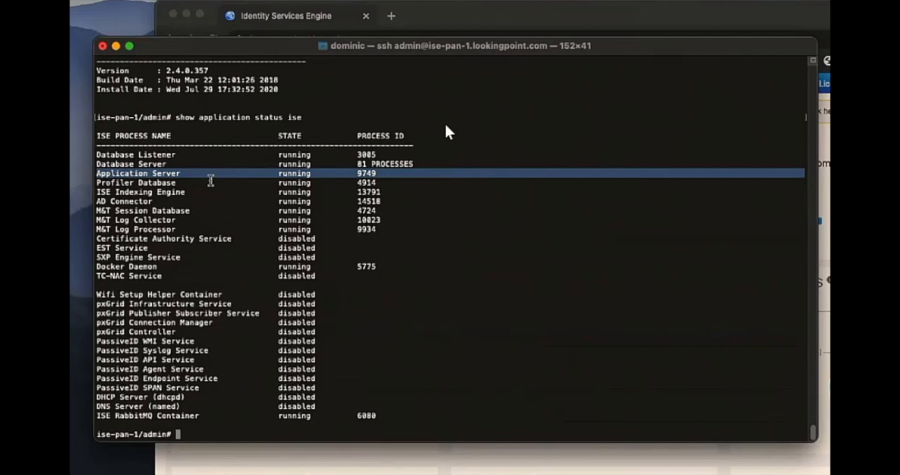
pyautogui.moveTo(318, 174)
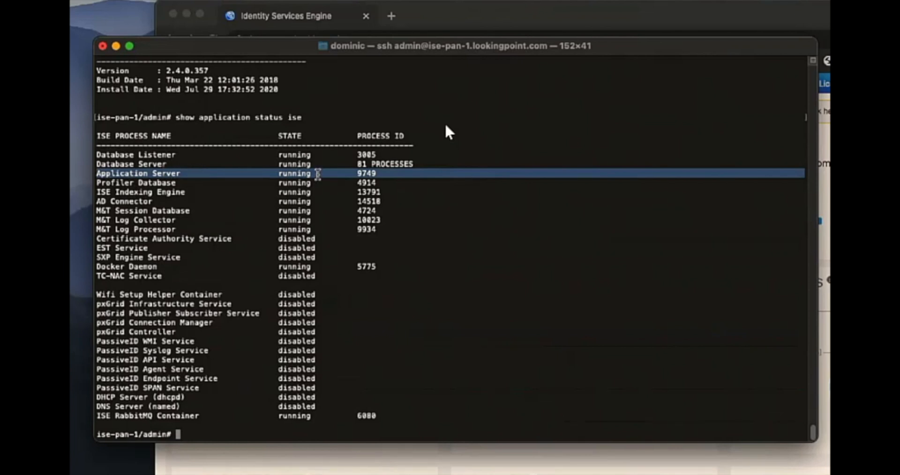
pyautogui.moveTo(308, 190)
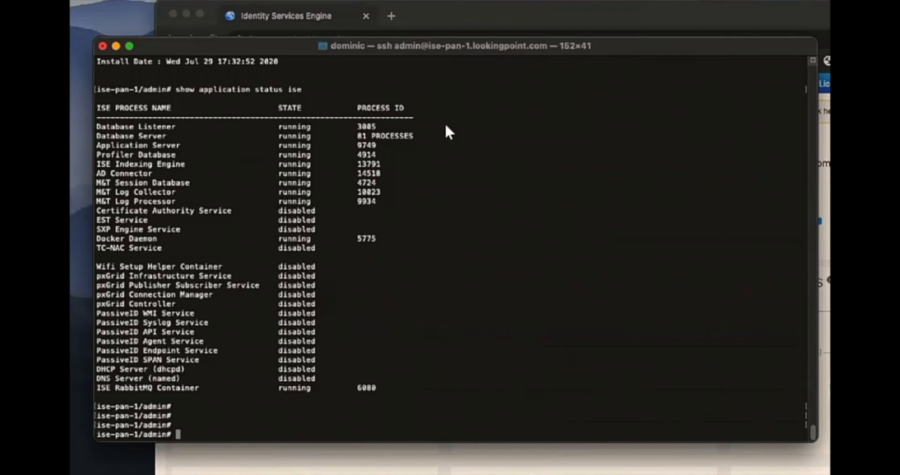
# - Run application stop ise and wait for each ISE service to stop
pyautogui.write('application stop ise')
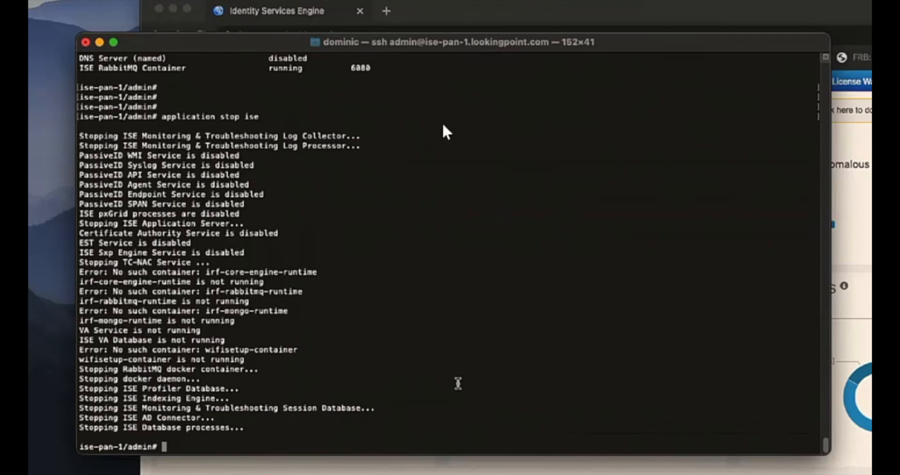
pyautogui.scroll(-3)
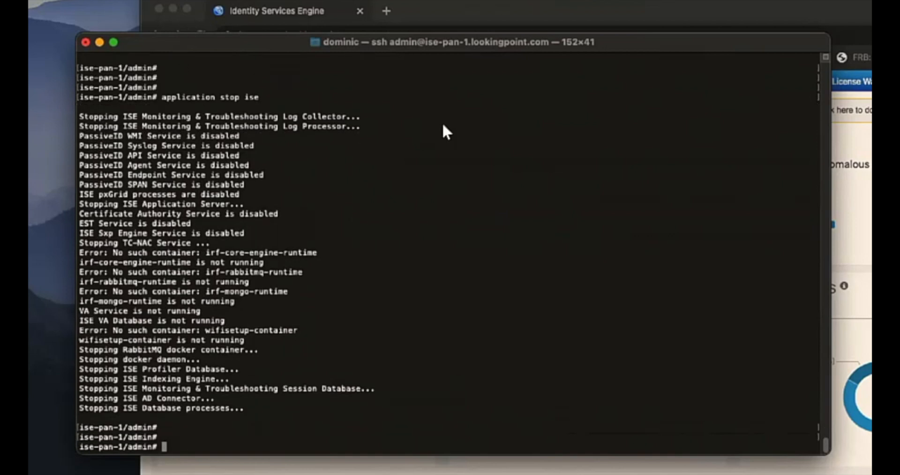
# - Start the ISE services again and check their state with show application status ise
pyautogui.write('application stop ise')
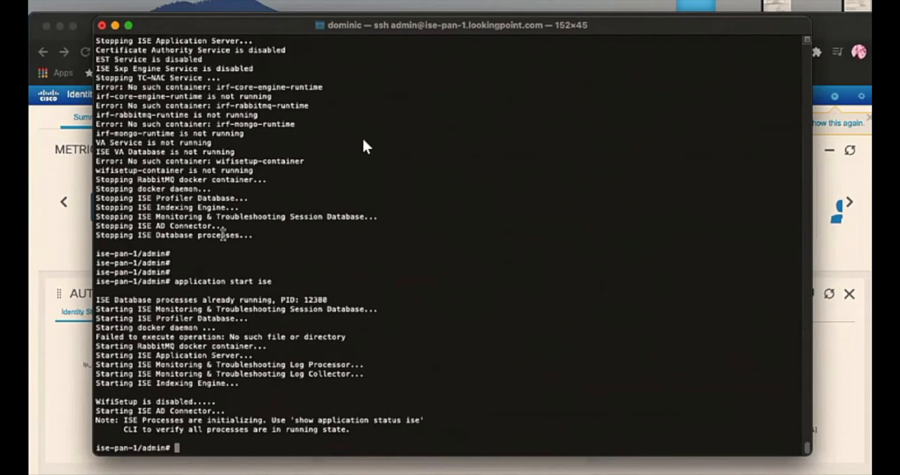
pyautogui.write('application stop ise')
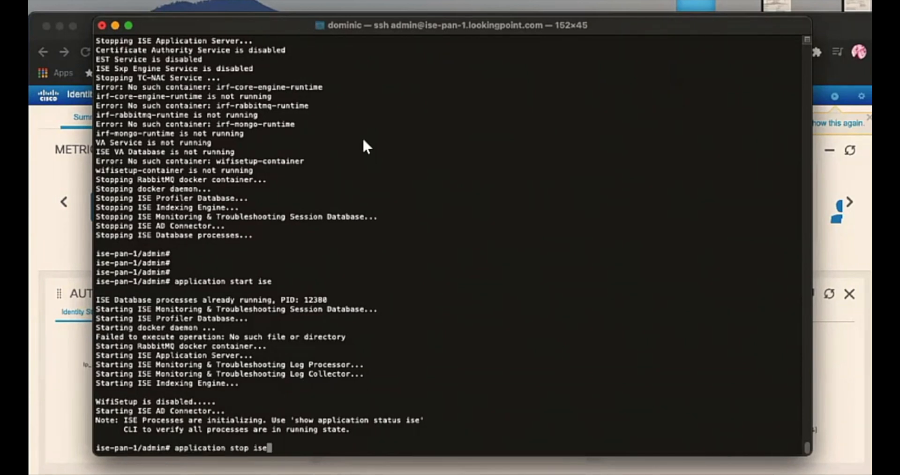
pyautogui.write('show application status ise')
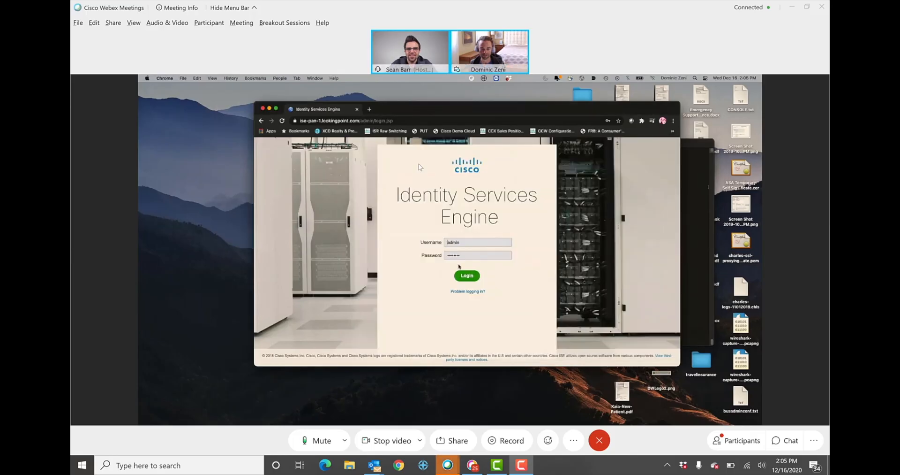
# - Log in to the ISE web interface as admin to confirm it is reachable after the restart
pyautogui.click(467, 275)
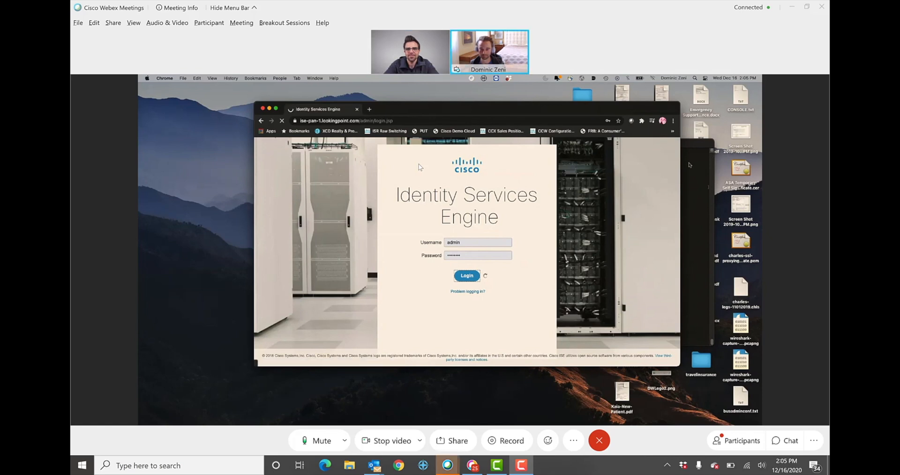
pyautogui.click(466, 275)
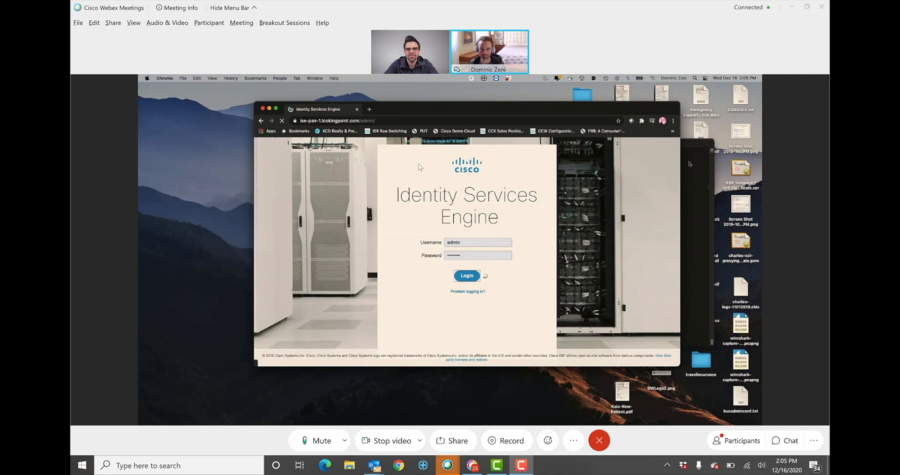
pyautogui.click(466, 275)
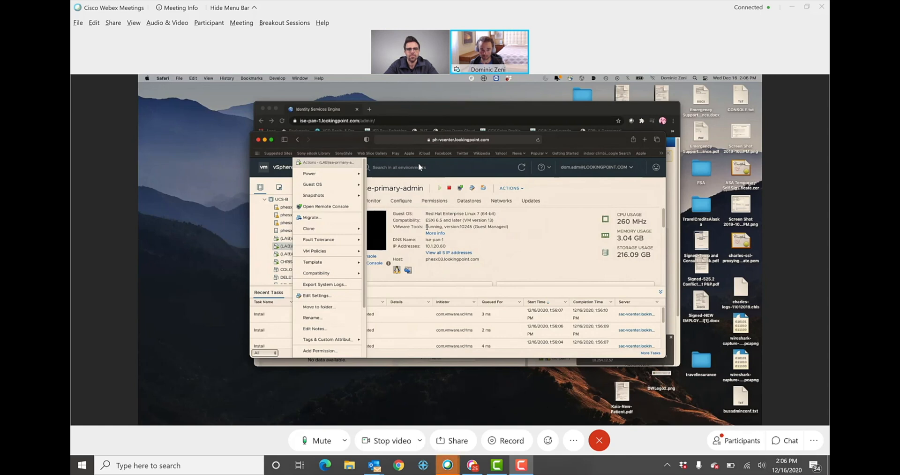
# - Show the power options for the ISE primary admin virtual machine in vCenter
pyautogui.click(309, 173)
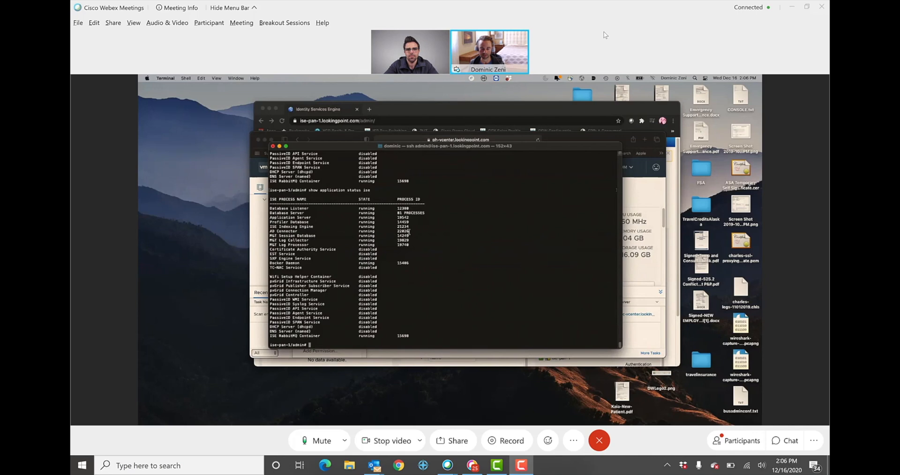
# - Reload ise-pan-1, answering yes to save the ADE-OS config and y to reboot gracefully
pyautogui.write('reload')
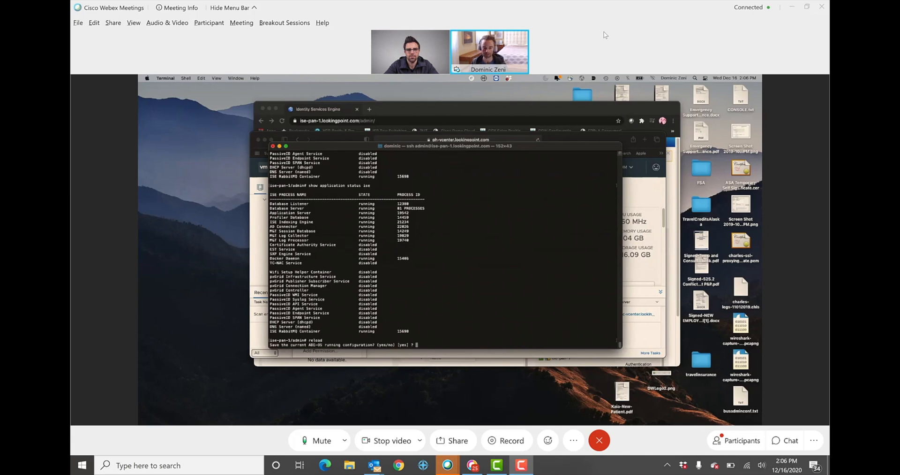
pyautogui.click(230, 7)
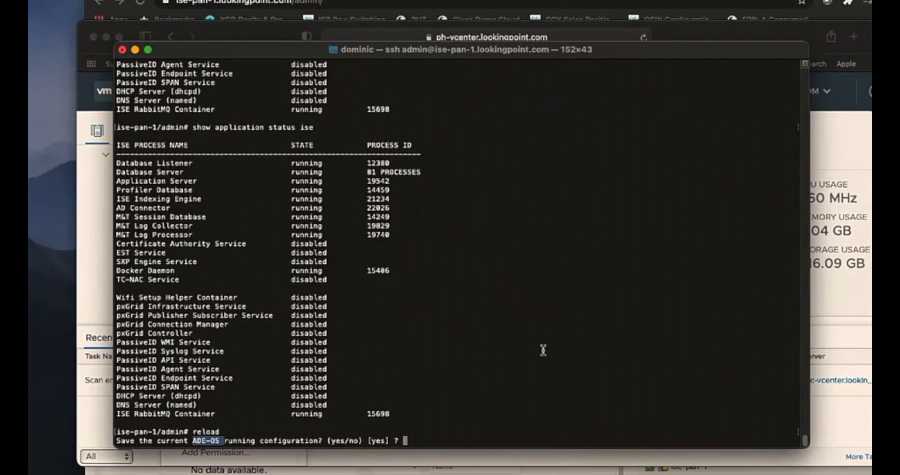
pyautogui.write('yes')
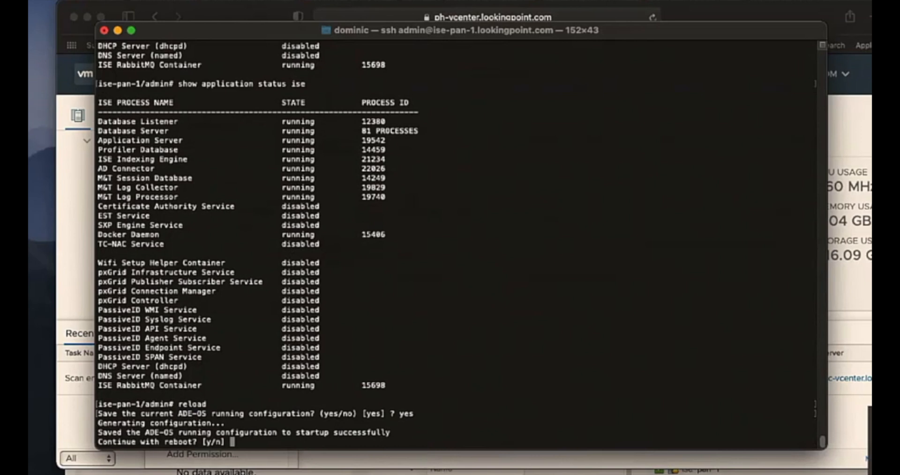
pyautogui.write('y')
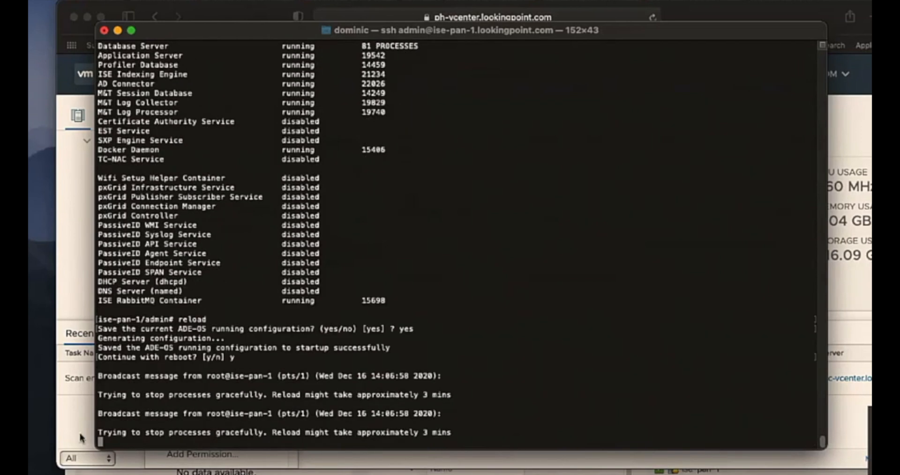
pyautogui.moveTo(98, 432); pyautogui.dragTo(454, 431)
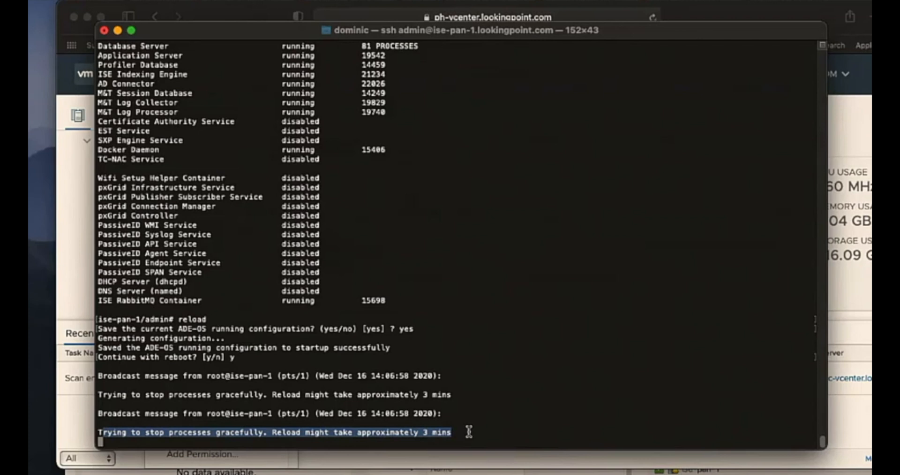
pyautogui.moveTo(283, 370)
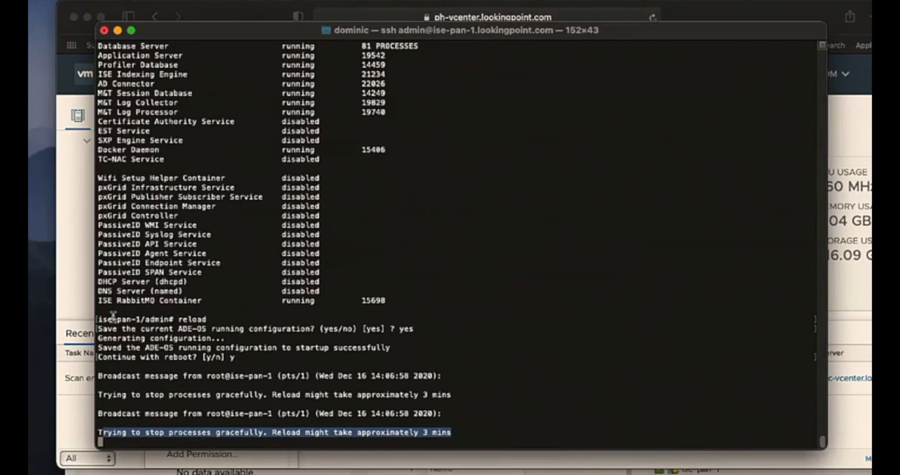
pyautogui.moveTo(114, 317); pyautogui.dragTo(593, 404)
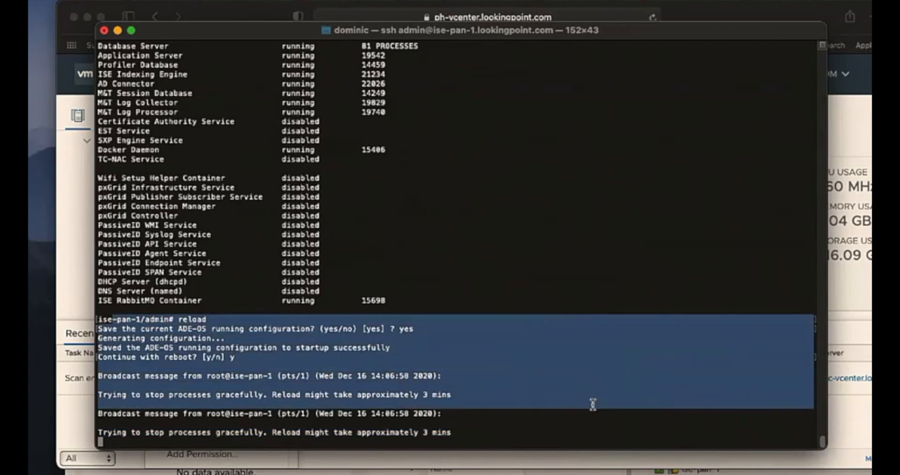